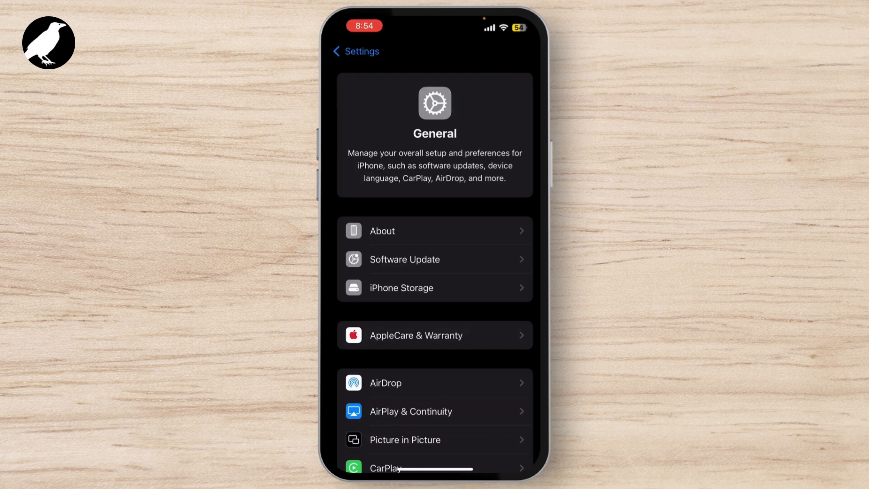
Step: Go back from General to the main Settings list
left_click(356, 50)
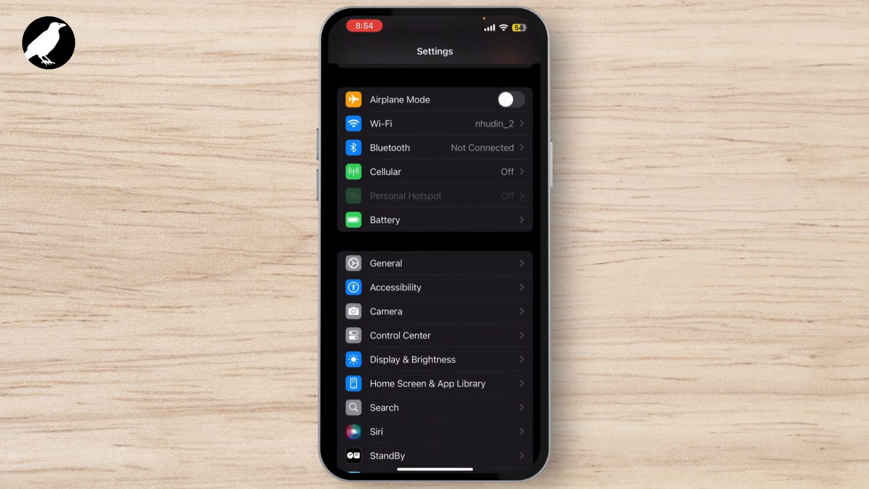
Step: Scroll down the Settings list toward Privacy & Security and Location Services
scroll("down", 3)
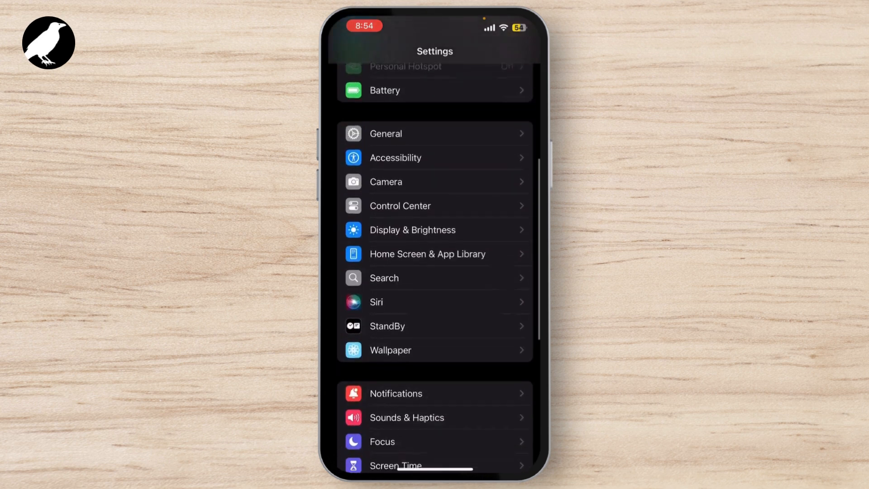
scroll("down", 3)
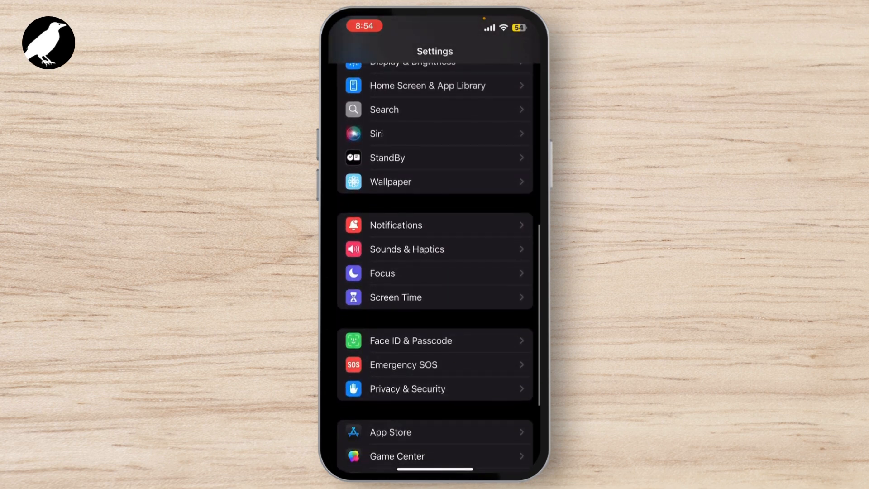
scroll("down", 3)
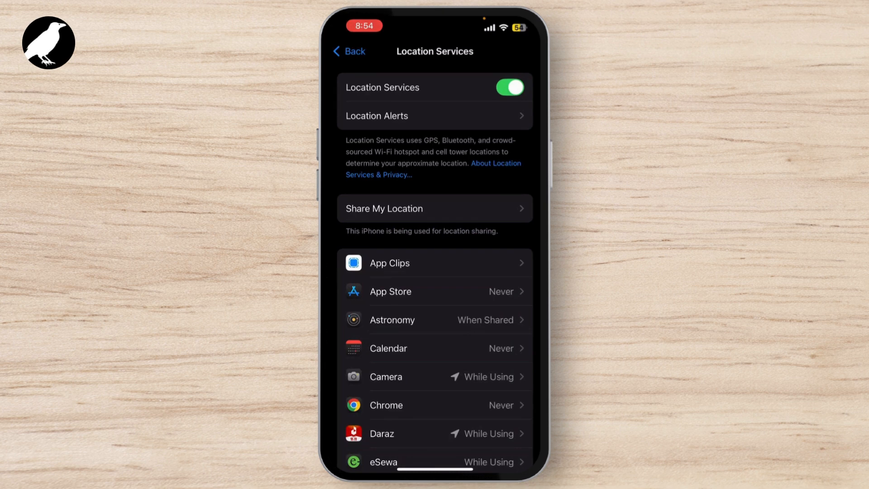
Step: Review the per-app Location Services list, then head back toward General
scroll("down", 3)
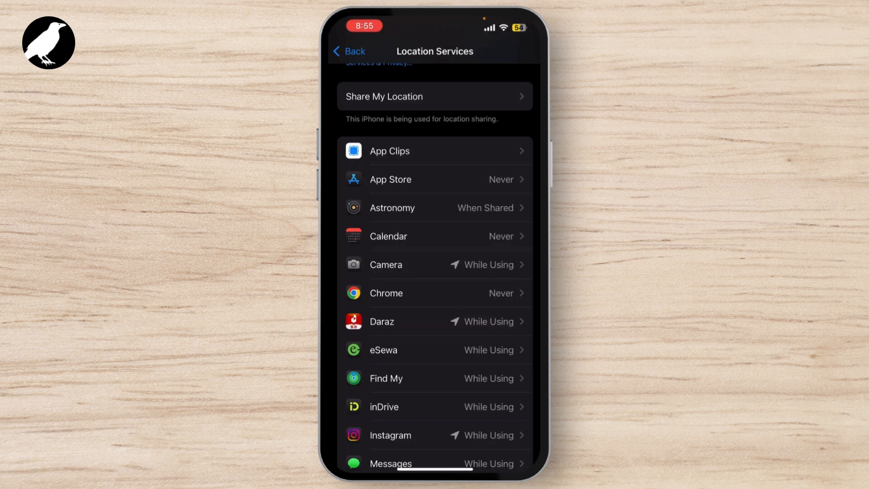
left_click(348, 51)
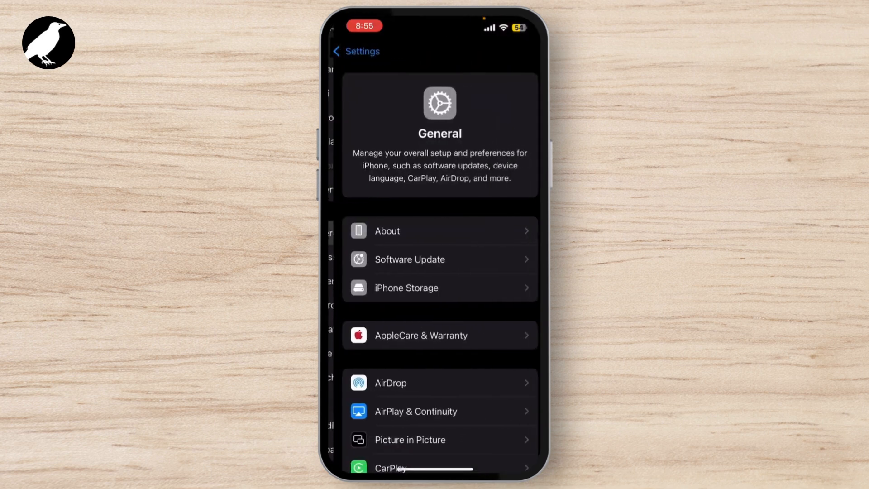
Step: Reach the bottom of General and enter Transfer or Reset iPhone
scroll("down", 3)
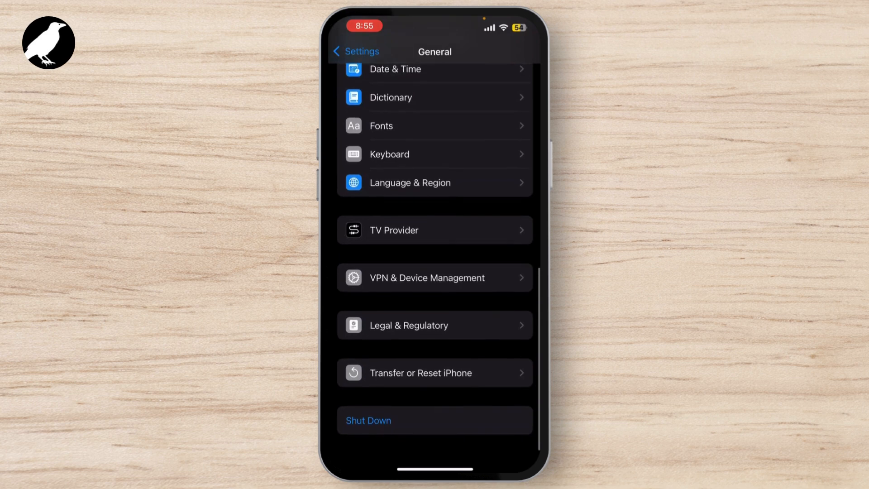
left_click(421, 373)
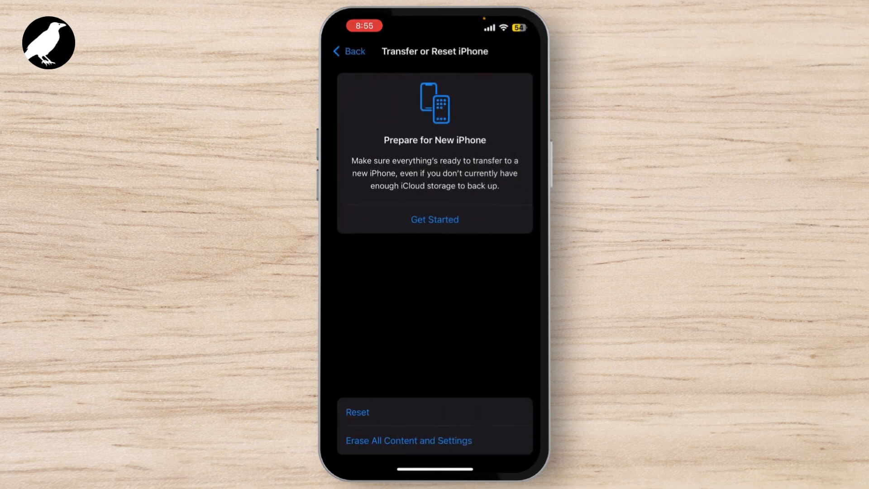